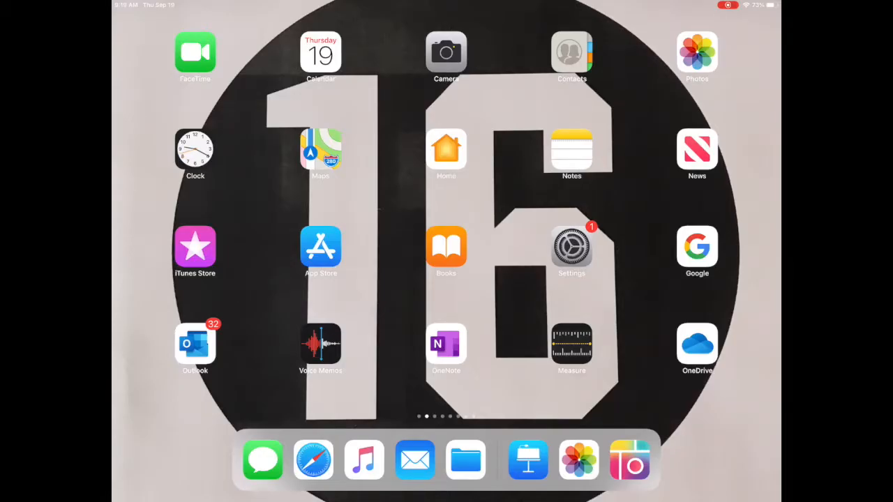
# Create a White-theme presentation and delete the title slide's placeholder text box
pyautogui.click(527, 460)
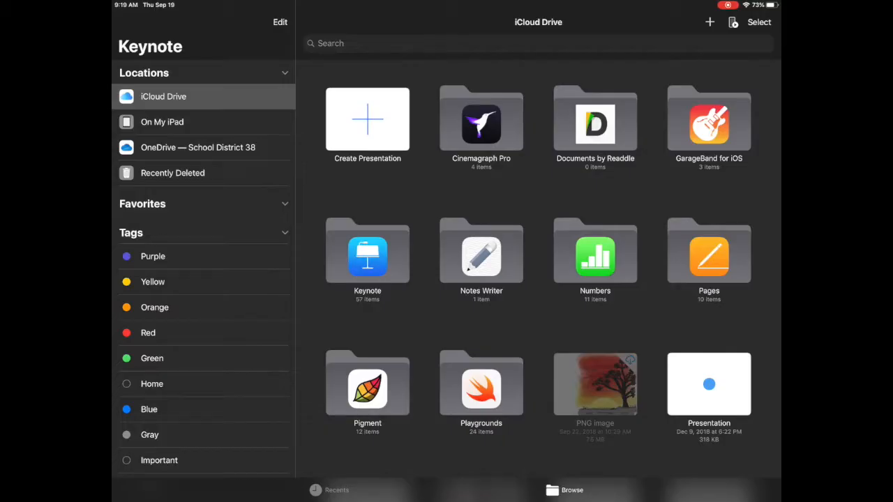
pyautogui.click(369, 119)
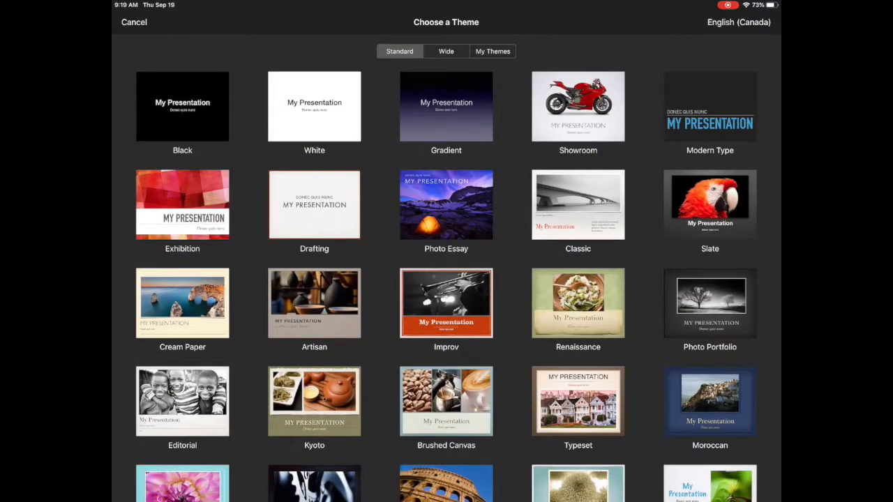
pyautogui.click(314, 106)
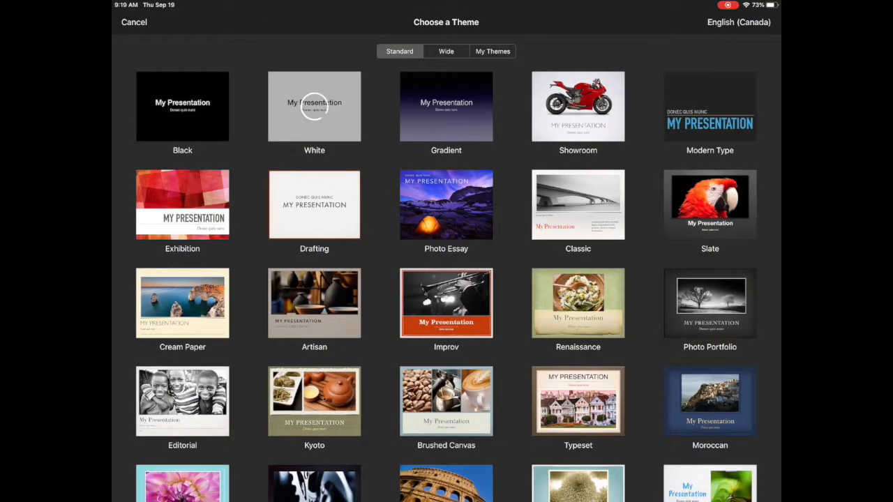
pyautogui.click(314, 106)
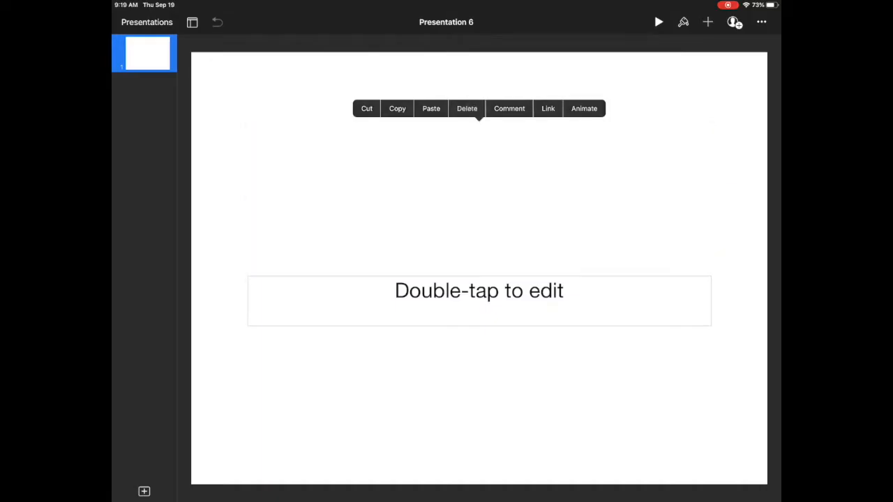
pyautogui.click(466, 109)
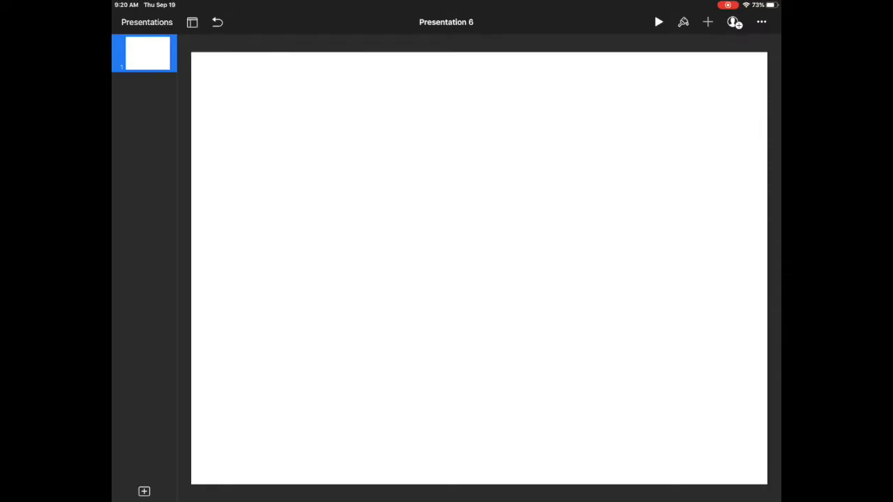
# Insert the cartoon bee image from the photo library and settle it near the slide centre
pyautogui.click(708, 22)
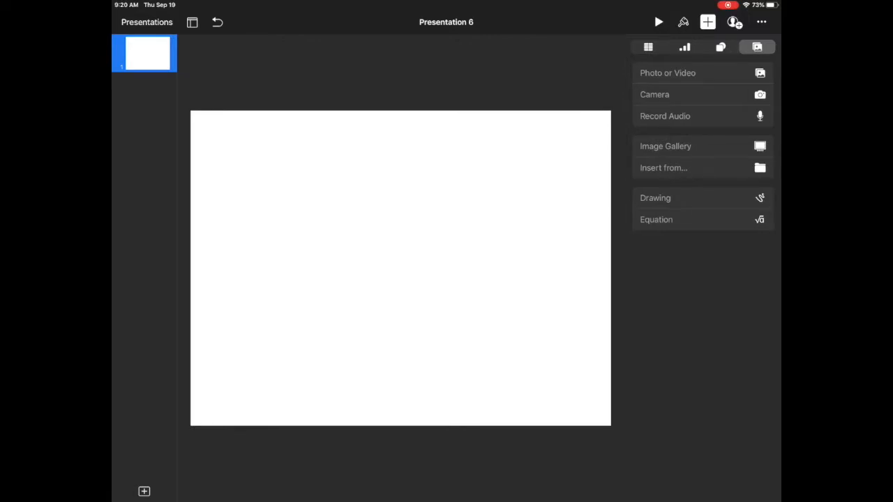
pyautogui.click(666, 147)
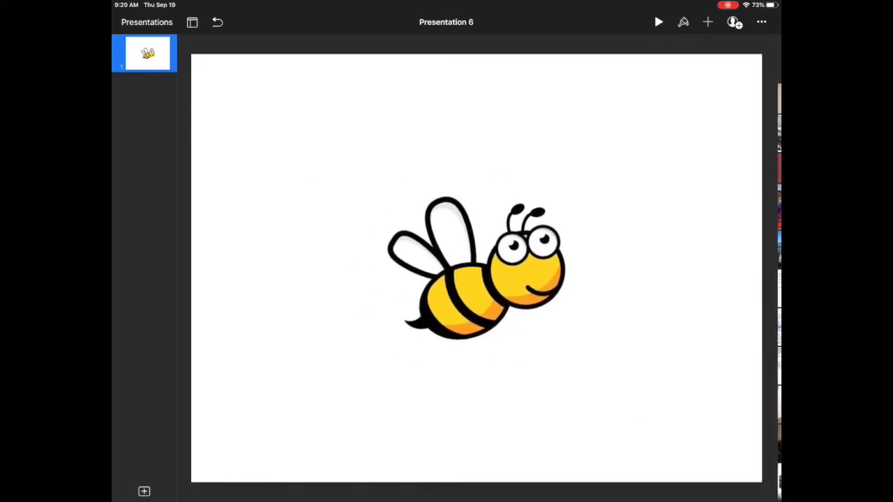
pyautogui.moveTo(477, 268); pyautogui.dragTo(251, 252)
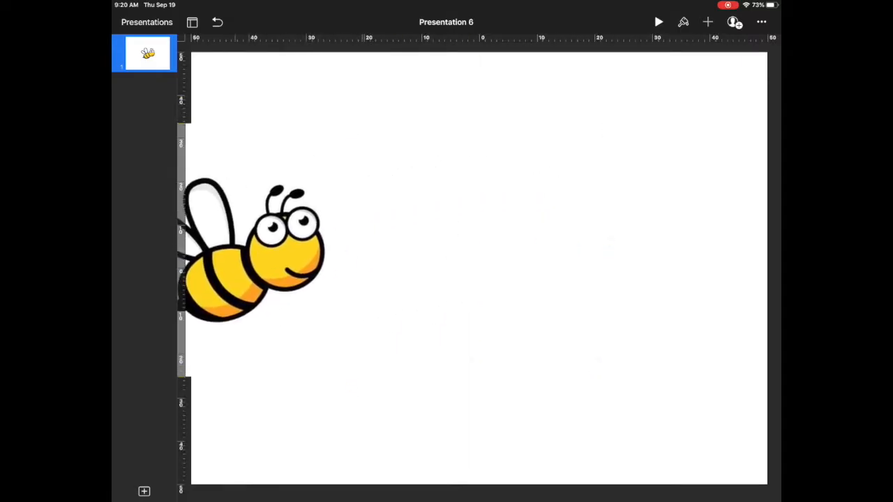
pyautogui.moveTo(252, 252); pyautogui.dragTo(458, 222)
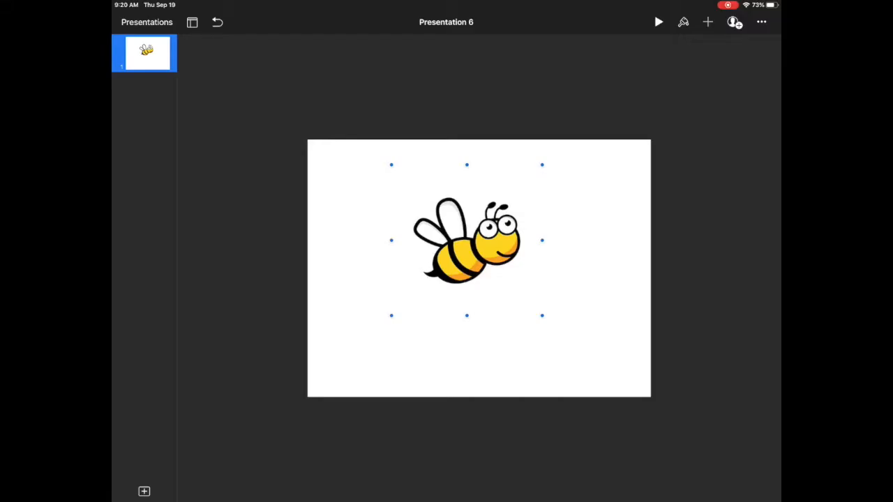
pyautogui.moveTo(466, 240); pyautogui.dragTo(516, 77)
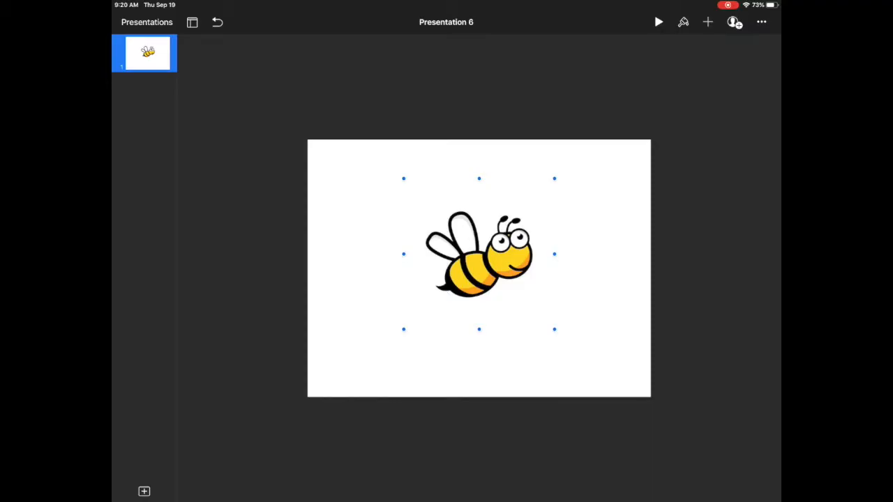
# Remove the bee's white background with Instant Alpha
pyautogui.click(683, 22)
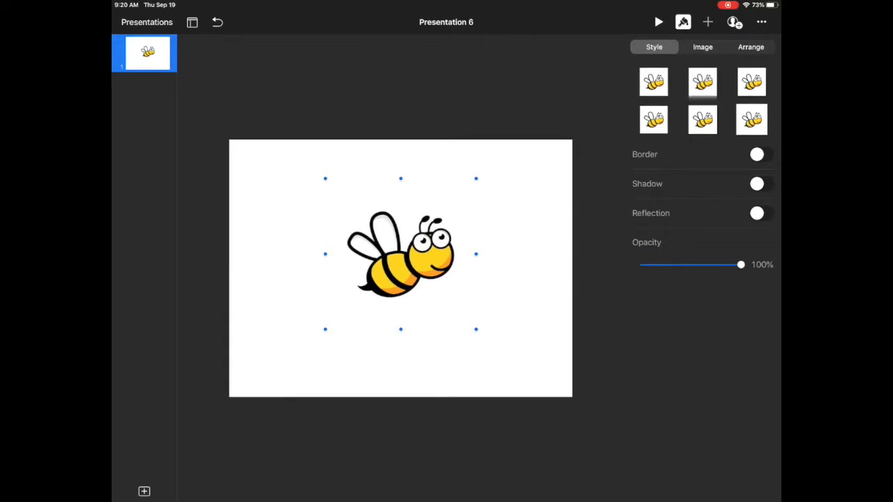
pyautogui.click(704, 47)
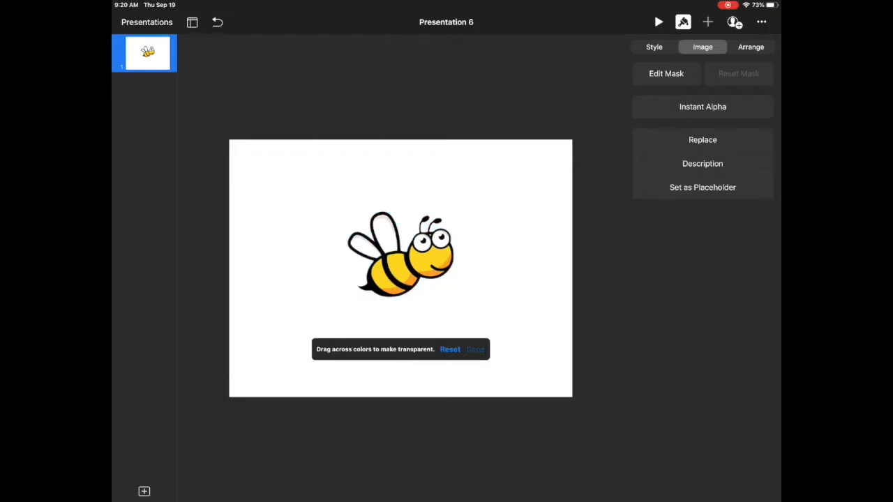
pyautogui.click(475, 349)
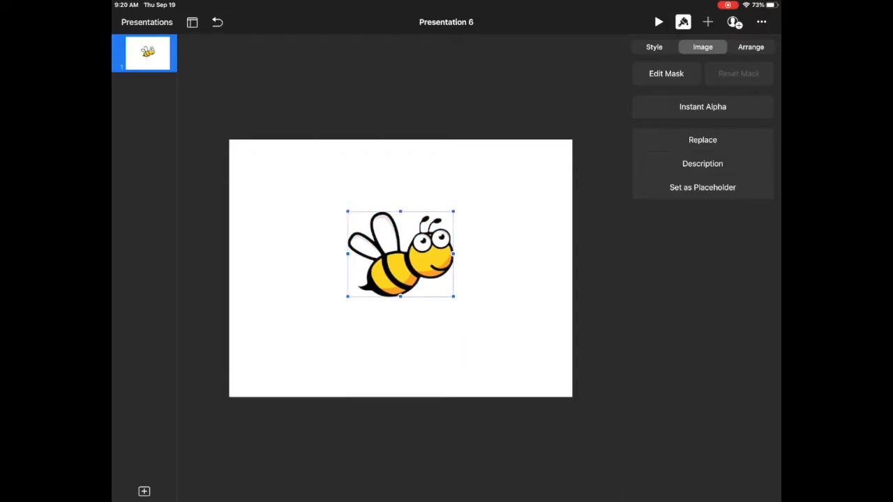
# Drag the bee to the left side of the slide's upper half
pyautogui.moveTo(399, 254); pyautogui.dragTo(407, 202)
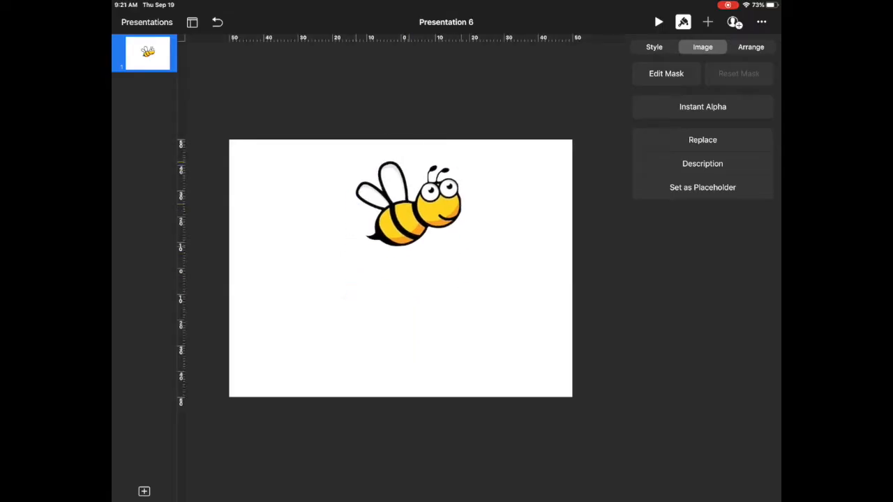
pyautogui.moveTo(408, 202); pyautogui.dragTo(394, 95)
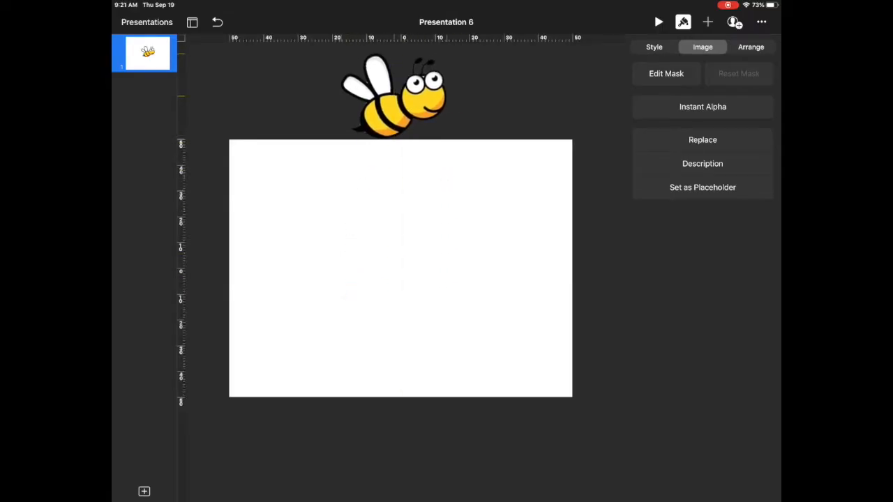
pyautogui.moveTo(394, 96); pyautogui.dragTo(335, 235)
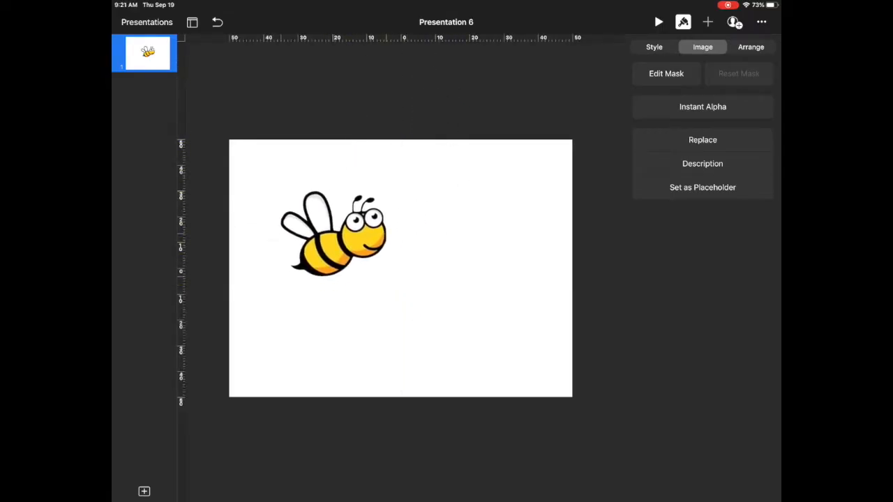
pyautogui.moveTo(332, 235); pyautogui.dragTo(352, 230)
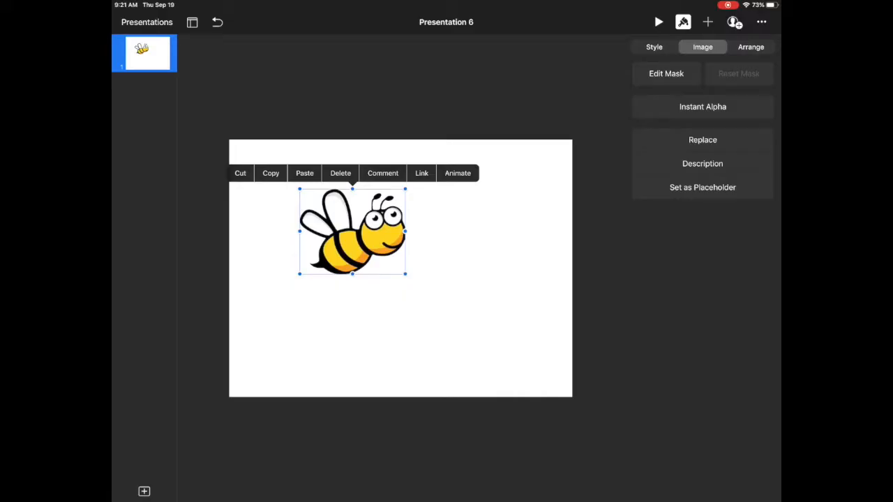
# Draw a Motion Path curving down-left, swinging around, and looping up to the top right
pyautogui.click(458, 173)
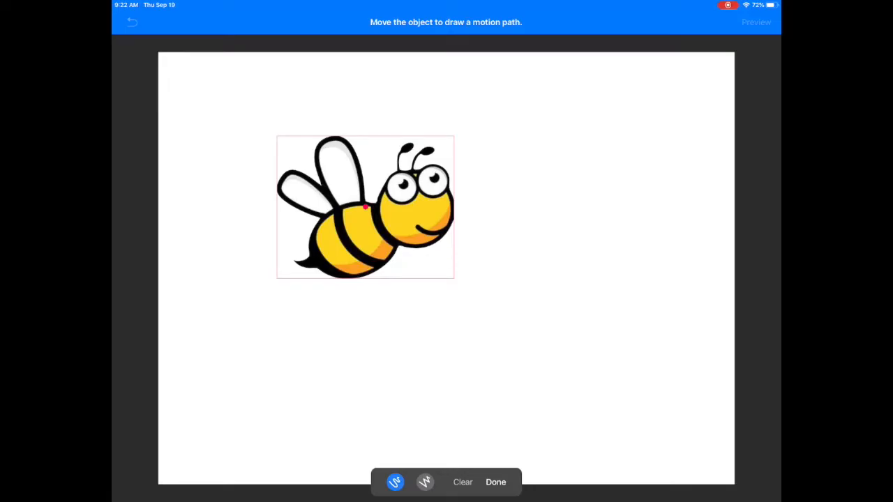
pyautogui.moveTo(366, 207); pyautogui.dragTo(277, 302)
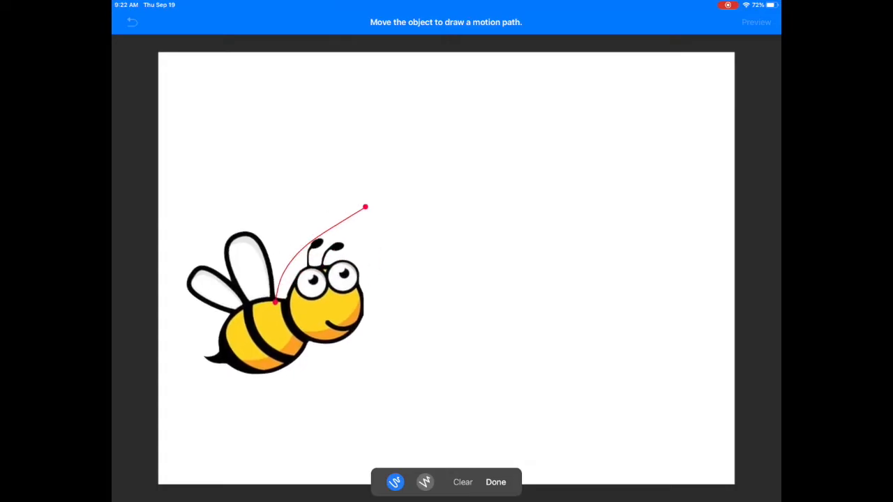
pyautogui.moveTo(276, 301); pyautogui.dragTo(444, 268)
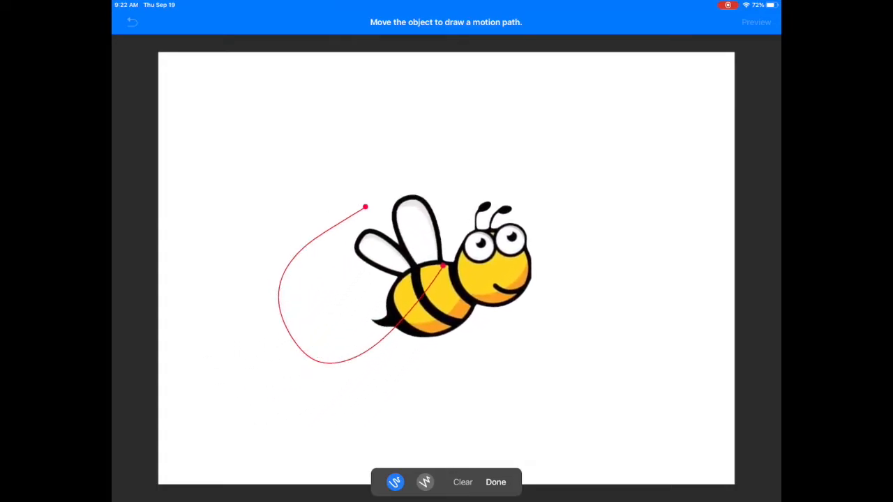
pyautogui.moveTo(444, 268); pyautogui.dragTo(614, 147)
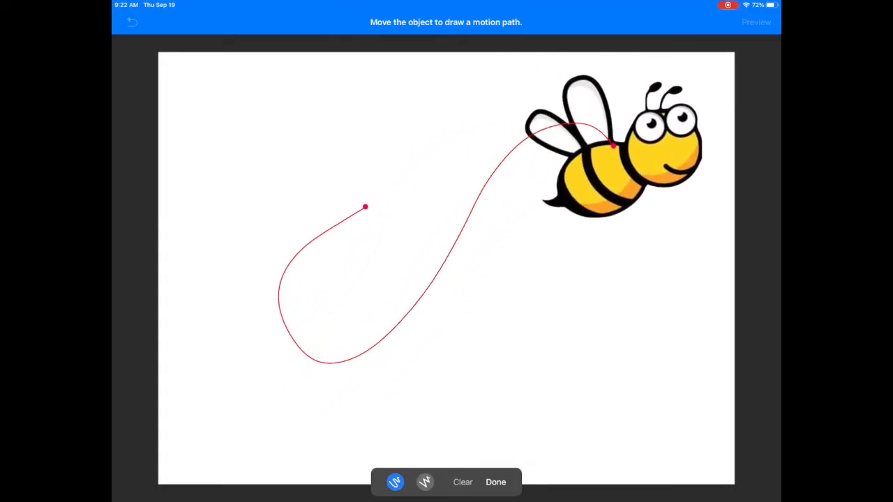
pyautogui.moveTo(617, 143); pyautogui.dragTo(572, 178)
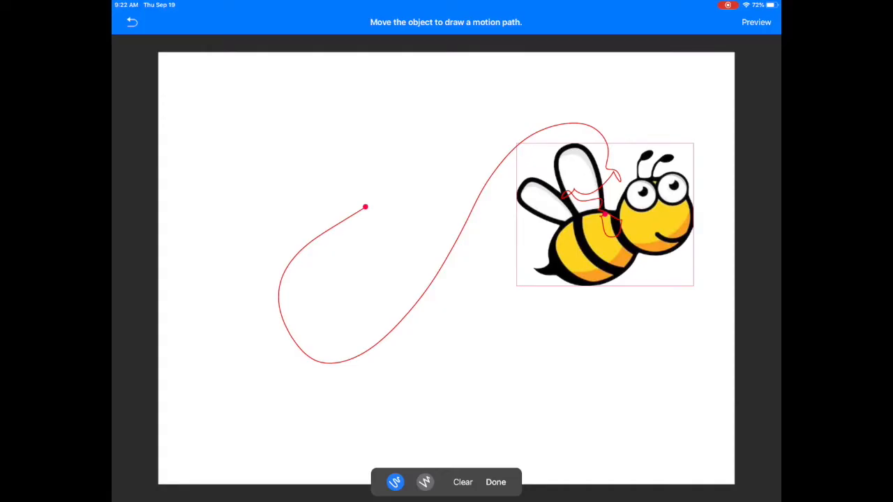
# Preview the bee's flight and exit animate mode
pyautogui.click(496, 483)
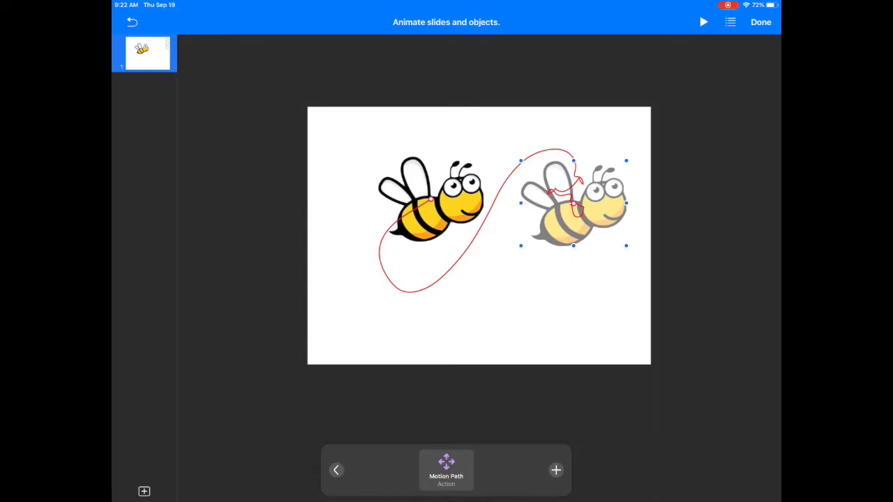
pyautogui.click(761, 22)
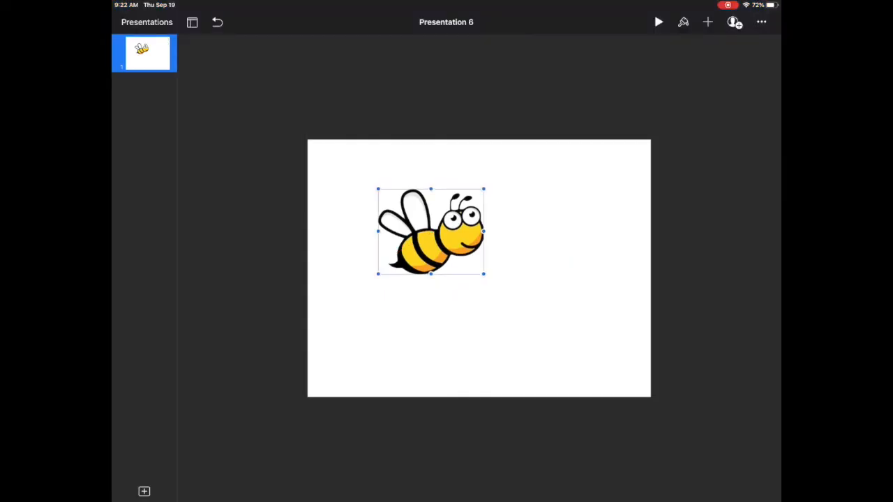
# Bring up the insert popover for adding new objects
pyautogui.click(658, 22)
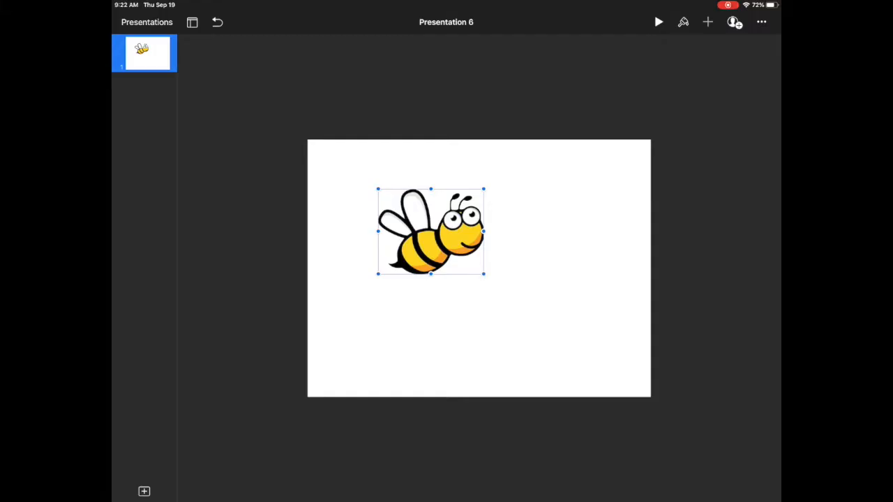
pyautogui.click(708, 22)
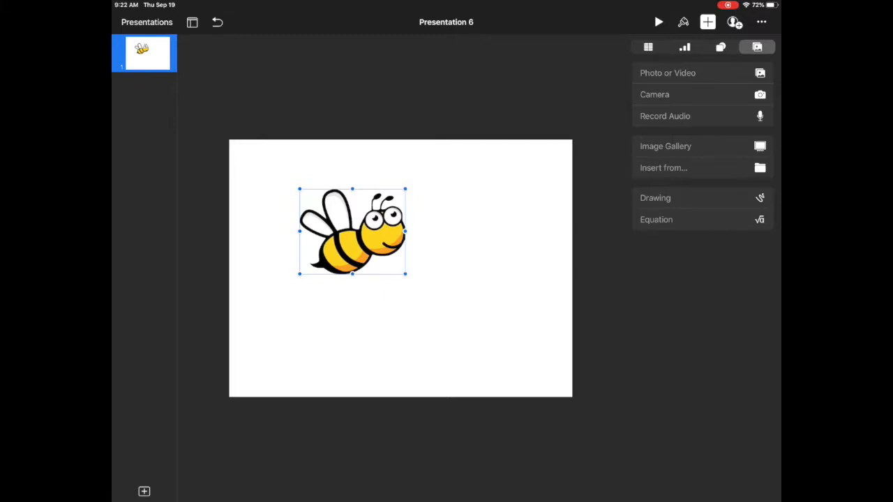
# Insert the flower bouquet shape from the Nature shapes category
pyautogui.click(720, 48)
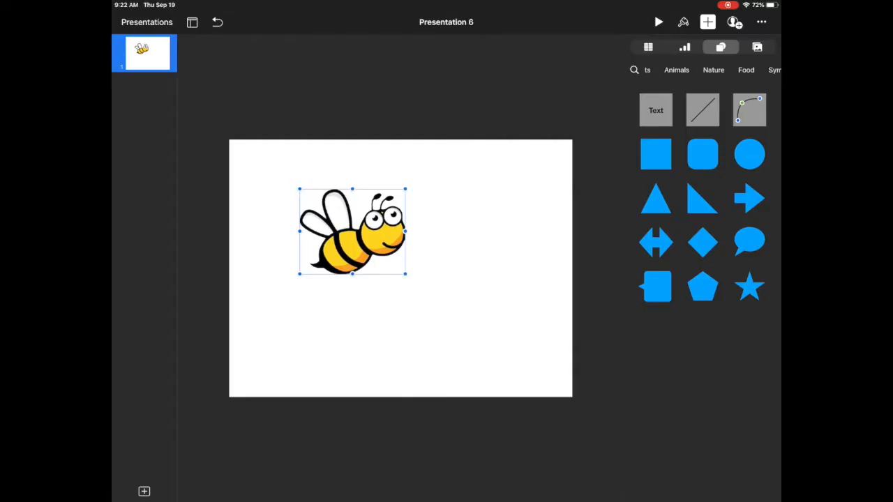
pyautogui.click(712, 69)
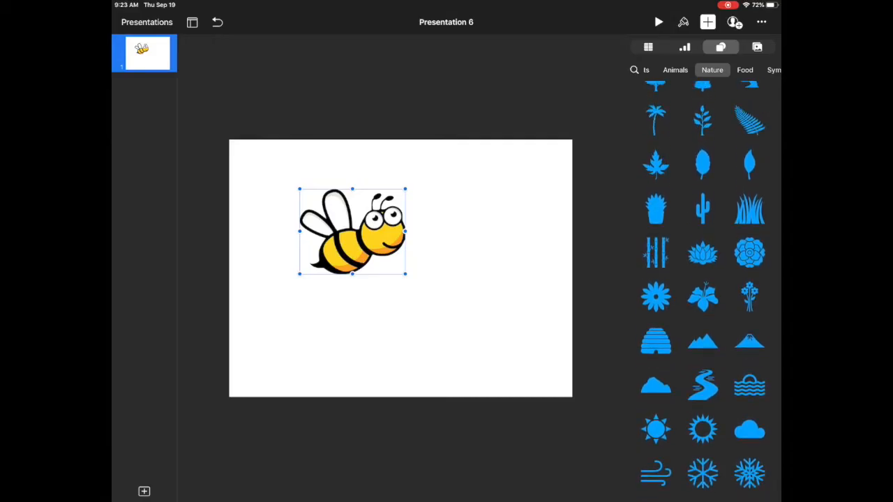
pyautogui.click(750, 296)
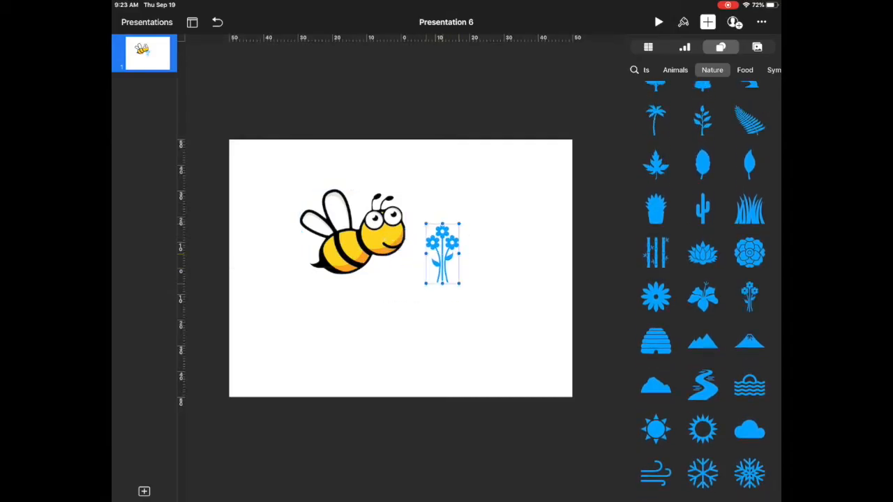
# Enlarge the bouquet into the slide's lower right, hanging past the bottom edge
pyautogui.moveTo(459, 271); pyautogui.dragTo(480, 324)
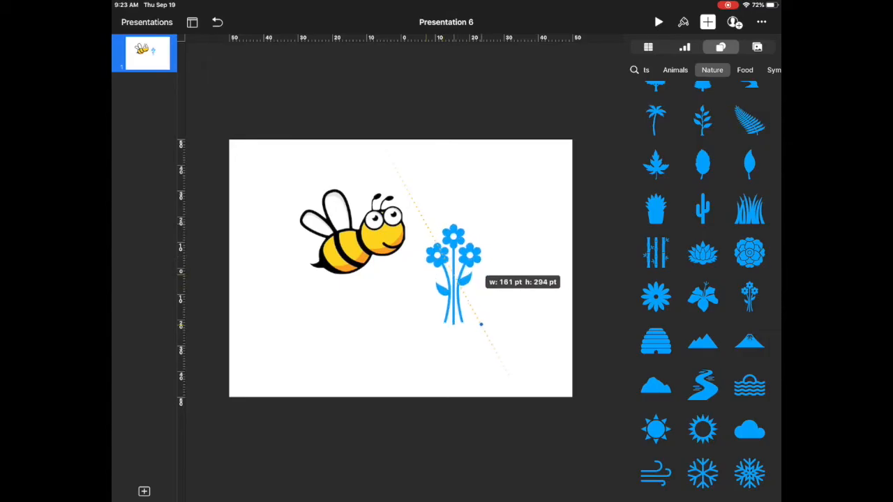
pyautogui.moveTo(480, 324); pyautogui.dragTo(558, 463)
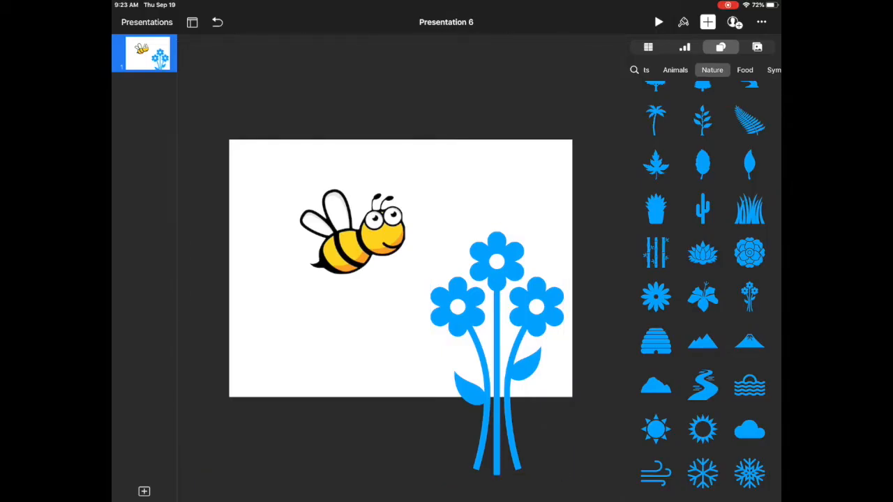
pyautogui.click(684, 22)
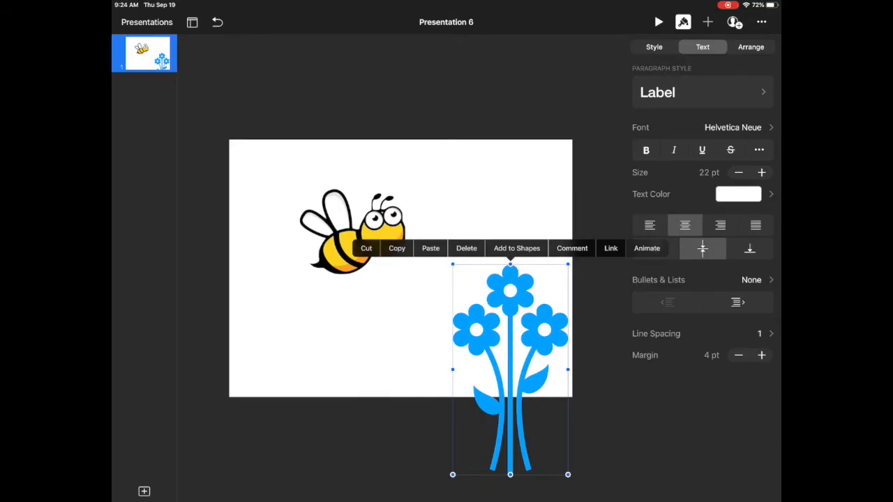
# Add a Jiggle action to the bouquet and return to slide editing
pyautogui.click(647, 248)
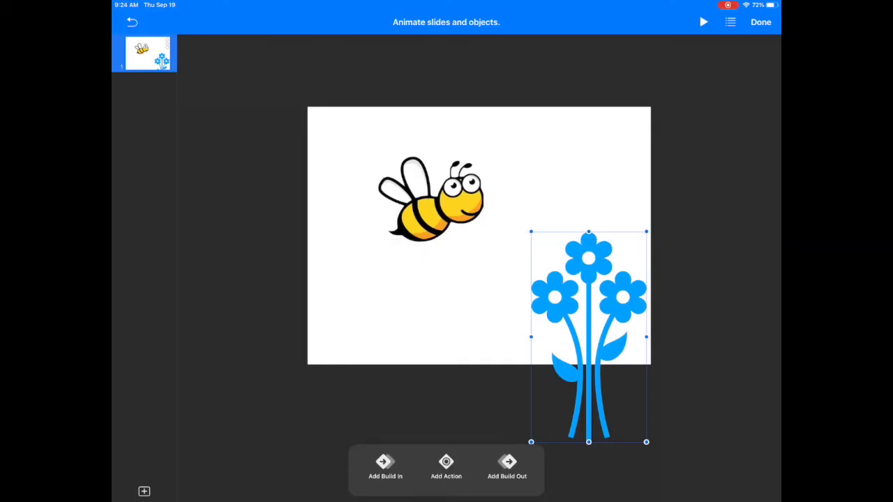
pyautogui.click(447, 468)
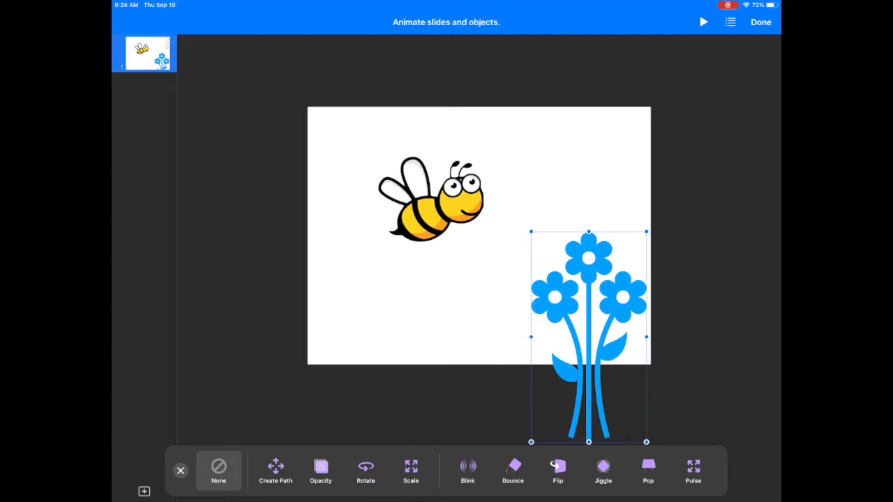
pyautogui.click(603, 472)
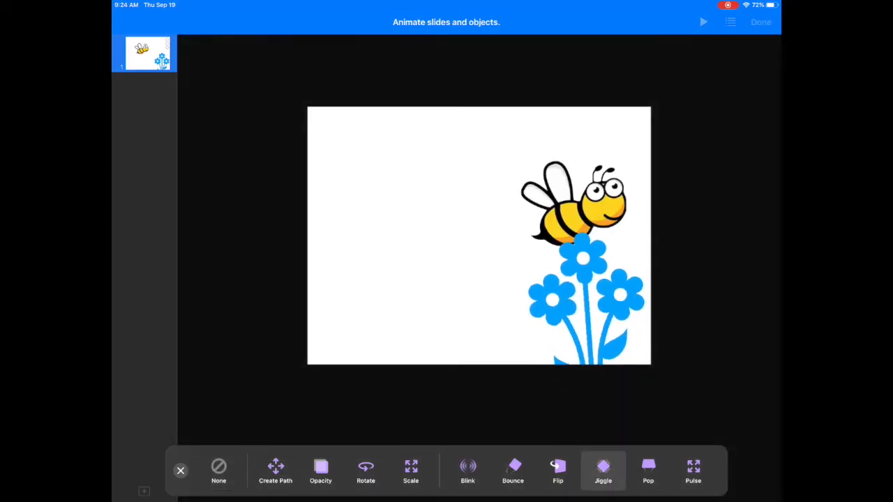
pyautogui.click(589, 296)
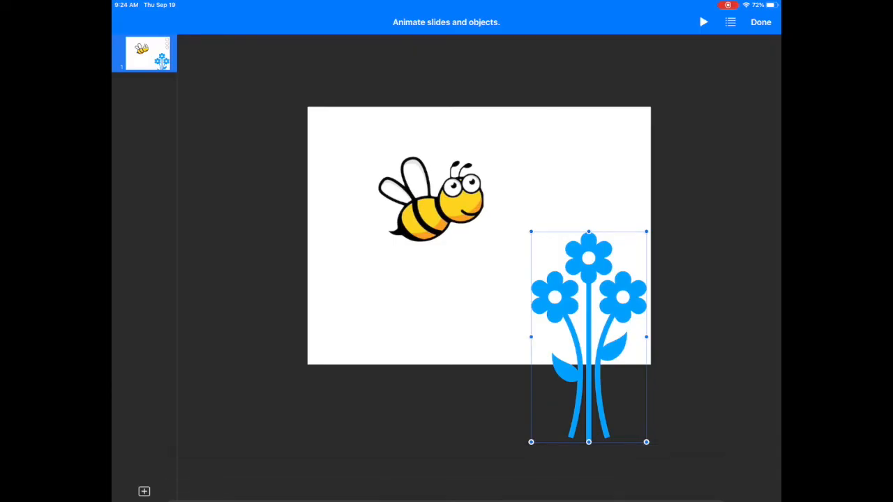
pyautogui.click(704, 22)
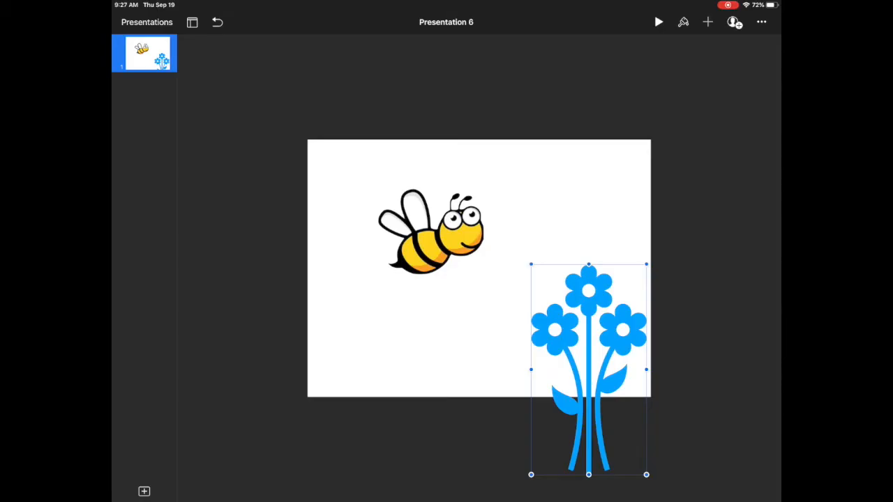
# Open Transitions and Builds and show the build order list
pyautogui.click(762, 22)
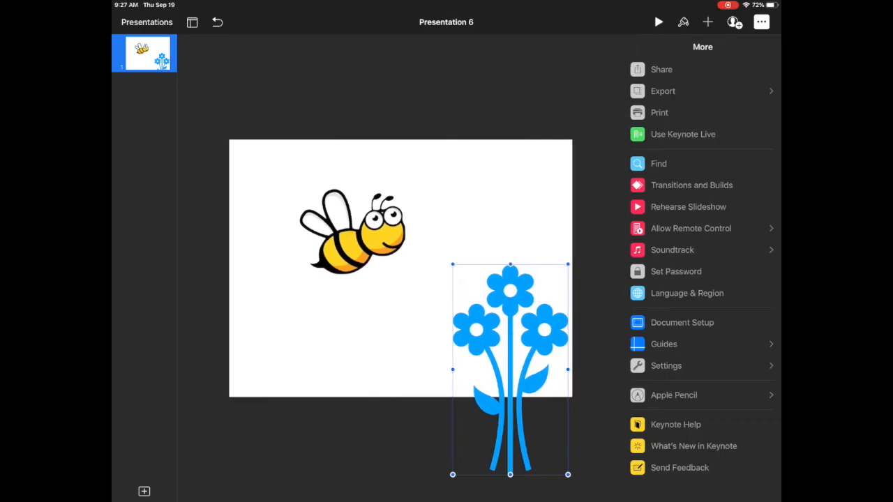
pyautogui.click(693, 184)
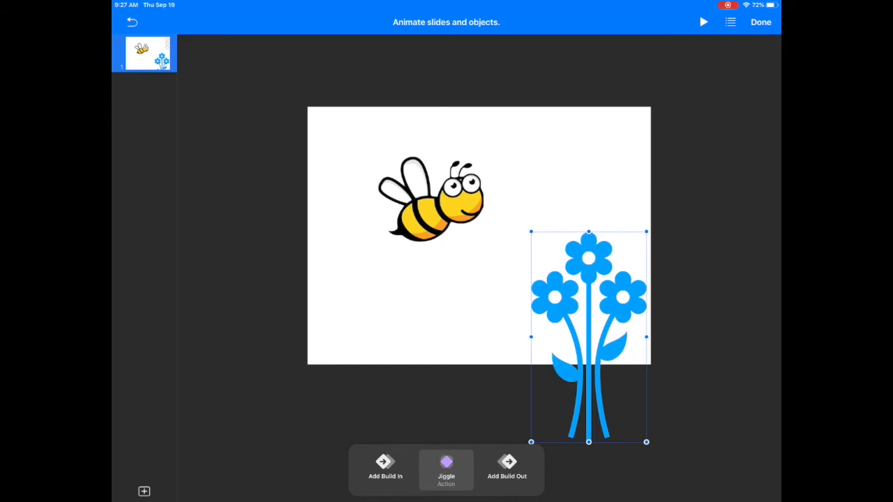
pyautogui.click(730, 22)
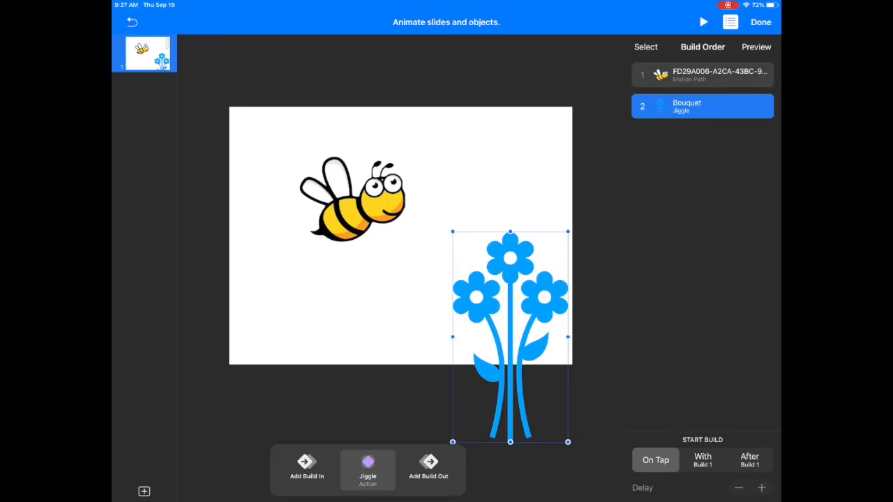
# Start the Jiggle after Build 1 with a 0.50 s delay and finish
pyautogui.click(750, 461)
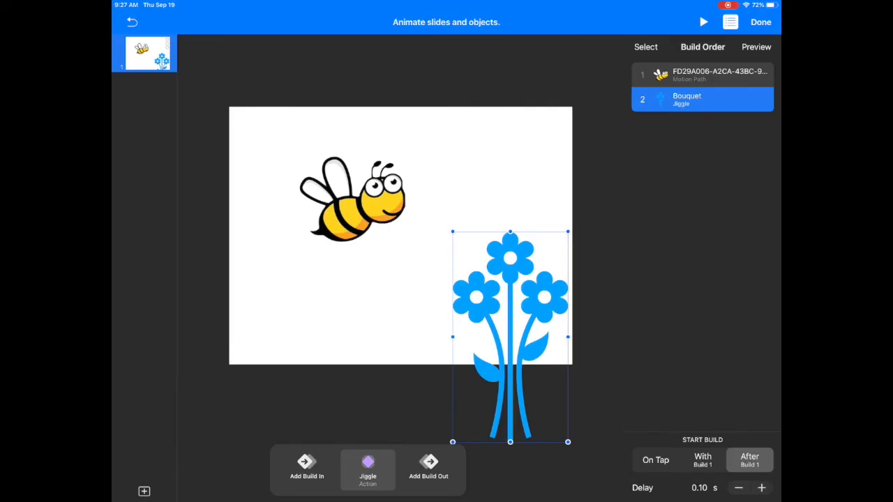
pyautogui.click(762, 489)
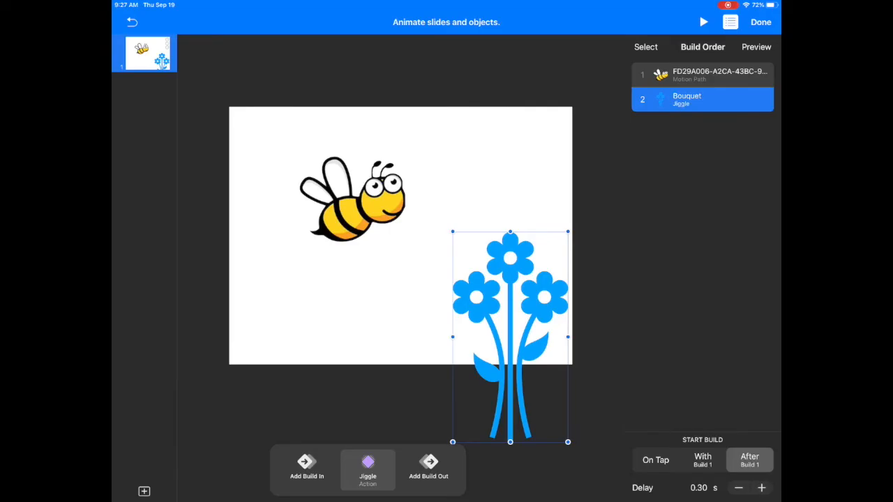
pyautogui.click(762, 489)
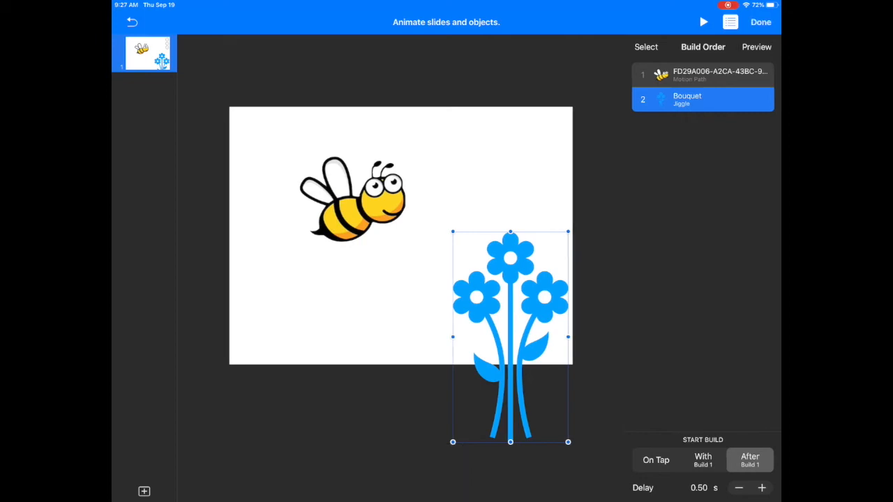
pyautogui.click(761, 23)
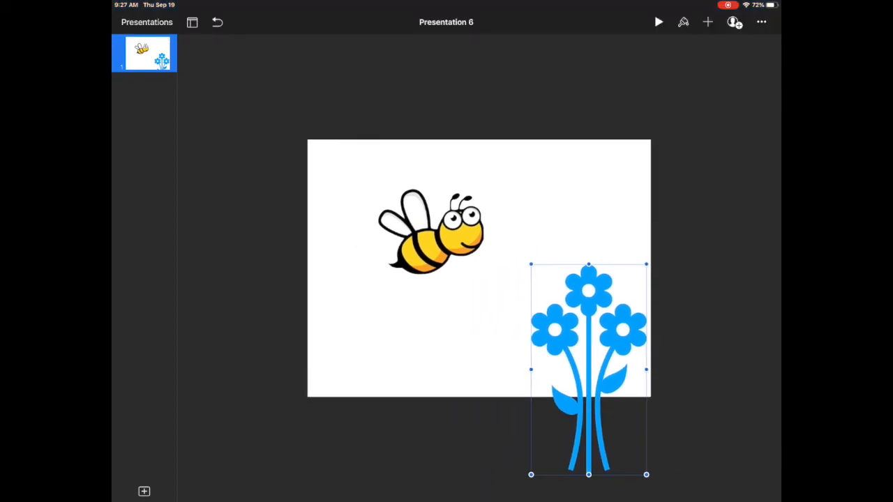